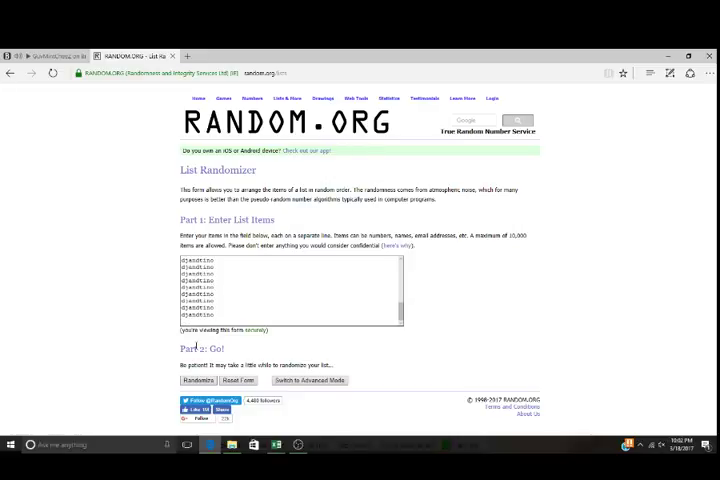
# Step: Randomize the 32-name participant list and reshuffle it a few times
pyautogui.click(197, 380)
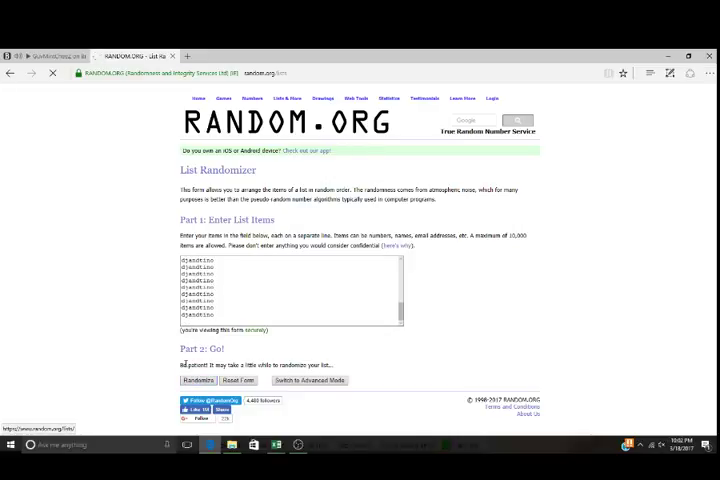
pyautogui.click(198, 380)
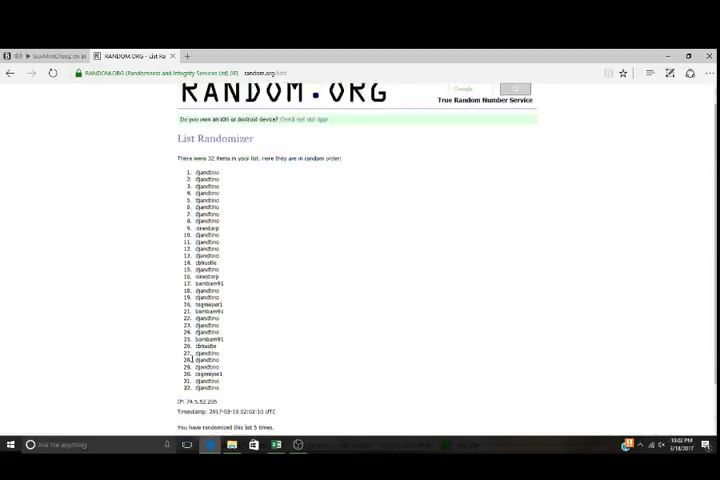
pyautogui.scroll(3)
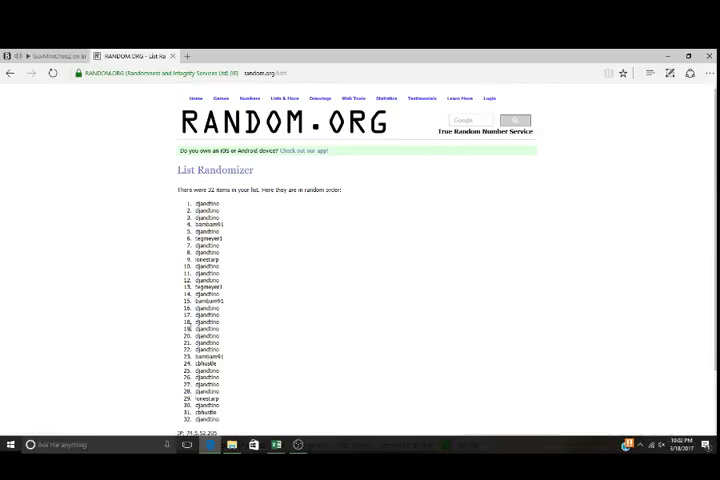
pyautogui.scroll(-3)
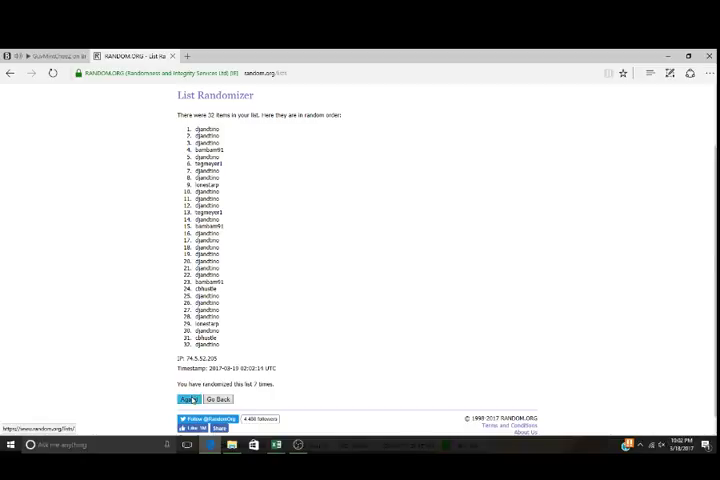
pyautogui.click(188, 381)
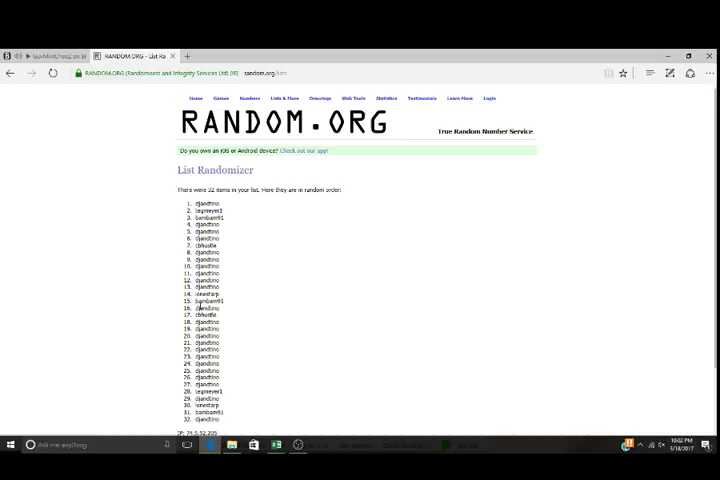
# Step: Reshuffle the participant list twice more and select the final 32-name order
pyautogui.scroll(-3)
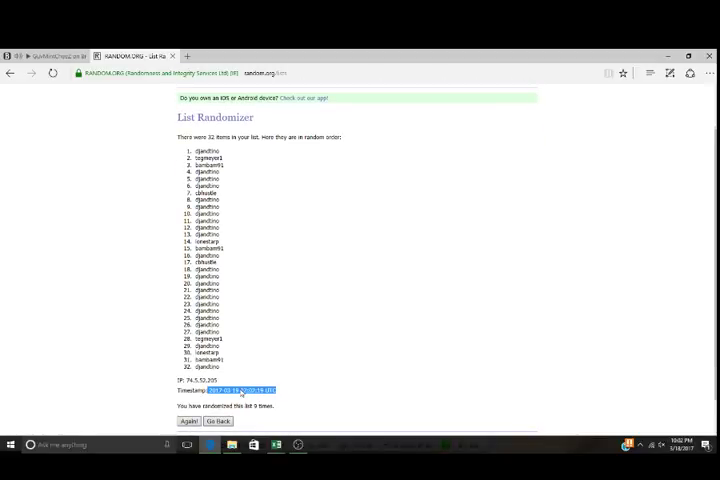
pyautogui.click(175, 421)
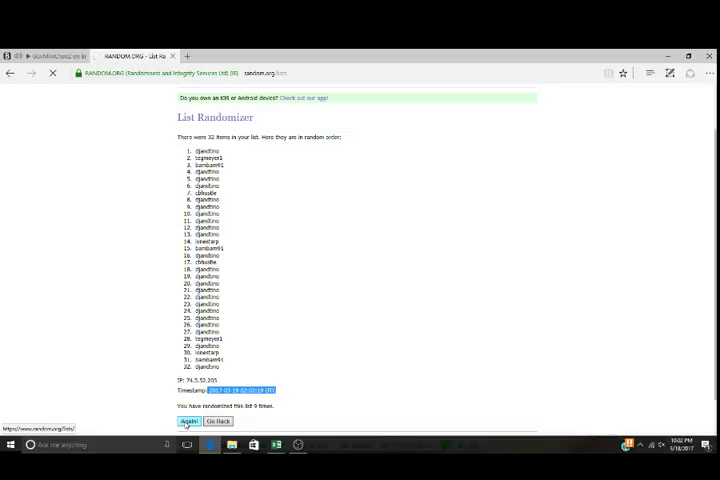
pyautogui.click(175, 421)
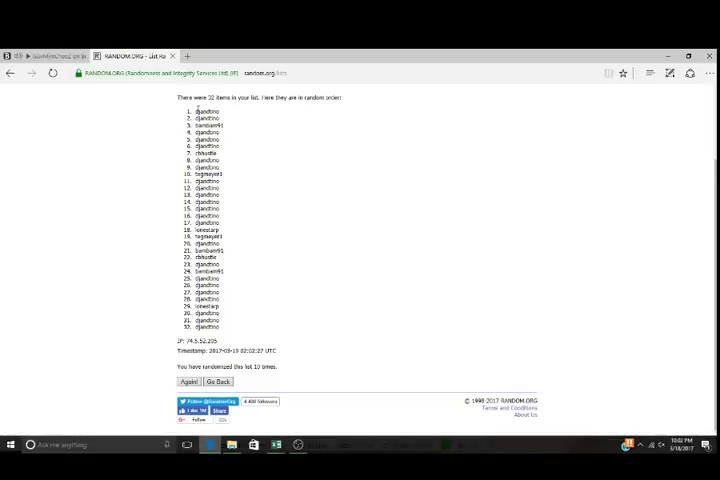
pyautogui.moveTo(198, 110); pyautogui.dragTo(220, 326)
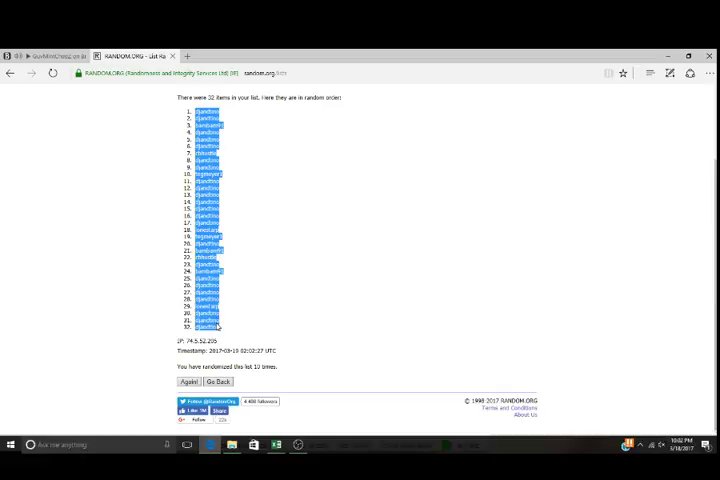
pyautogui.moveTo(196, 401)
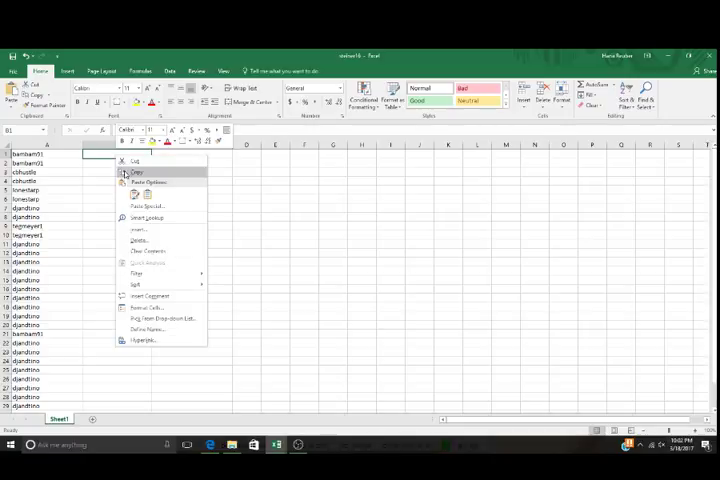
# Step: Paste the shuffled participant names into column B starting at B1
pyautogui.click(137, 172)
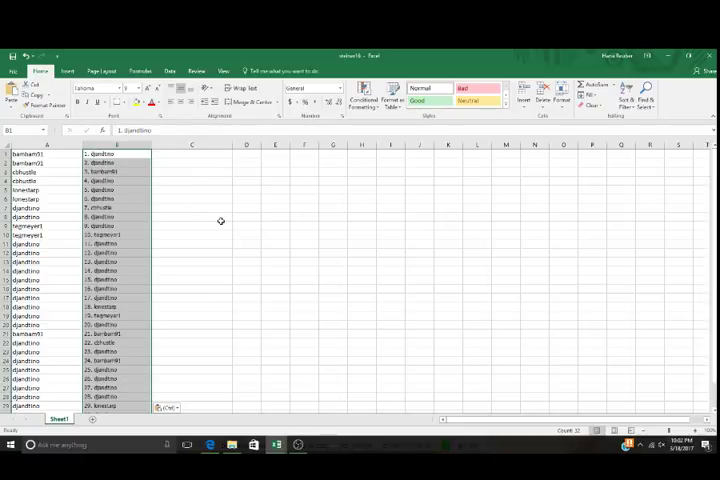
pyautogui.scroll(-3)
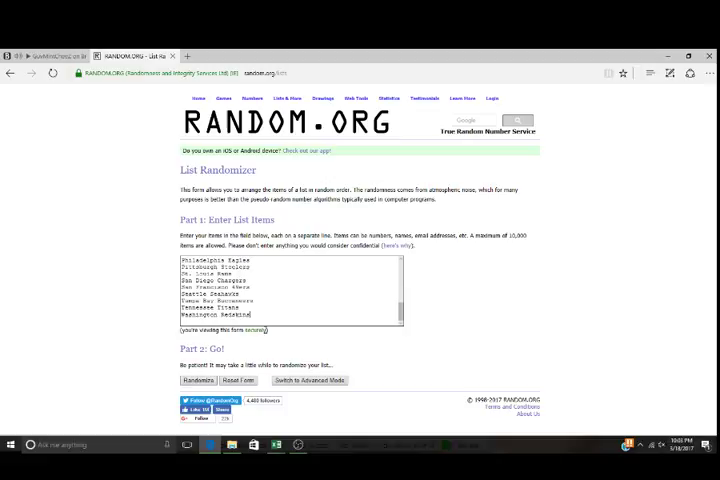
# Step: Randomize the 32 NFL team list and reshuffle it several times
pyautogui.click(198, 380)
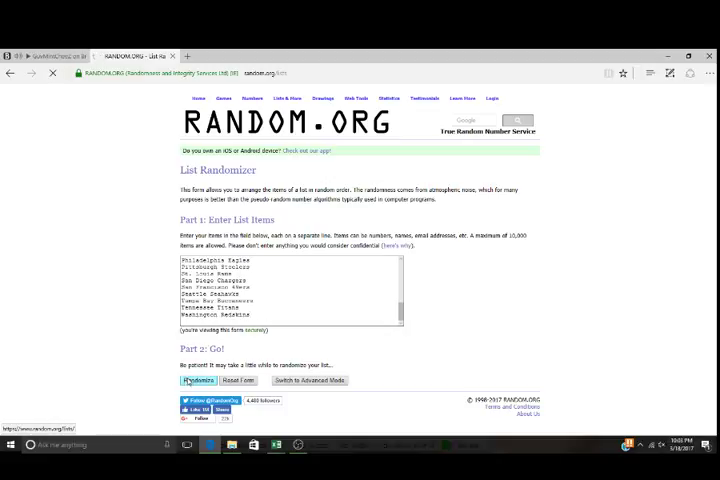
pyautogui.click(197, 381)
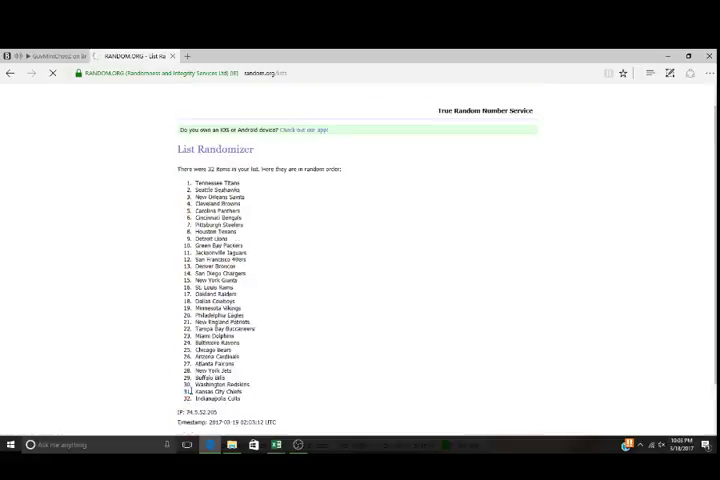
pyautogui.click(189, 399)
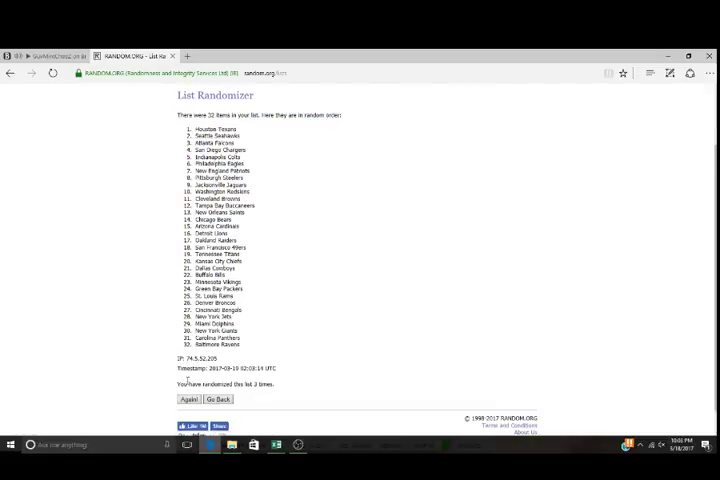
pyautogui.click(187, 391)
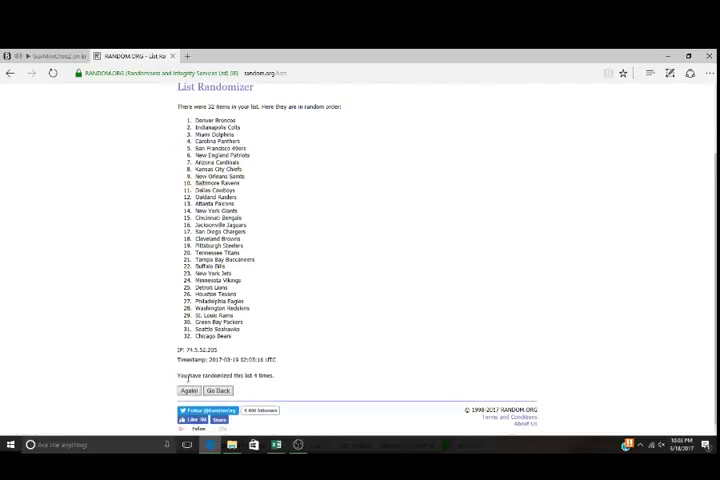
pyautogui.click(189, 391)
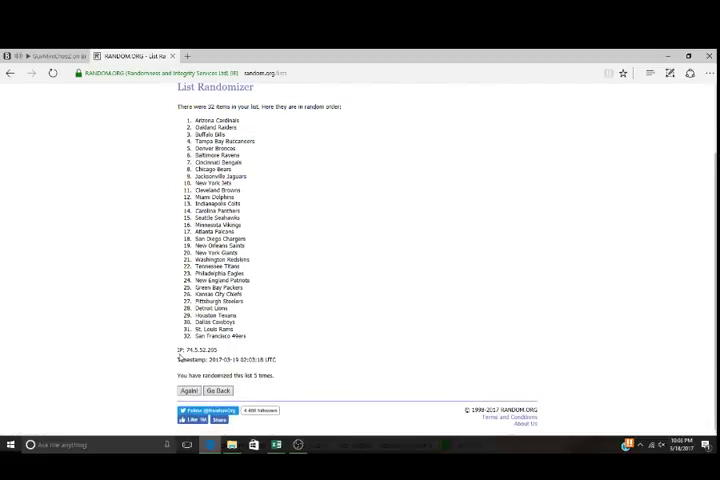
# Step: Keep reshuffling the teams until ten randomizations, with Atlanta Falcons first
pyautogui.click(188, 391)
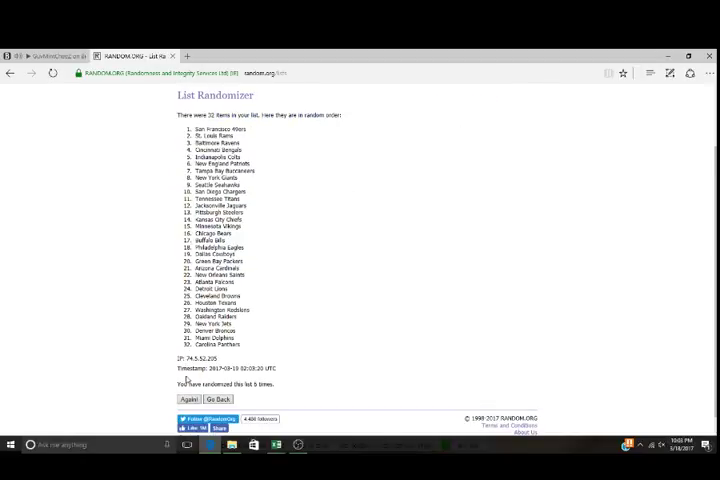
pyautogui.click(187, 398)
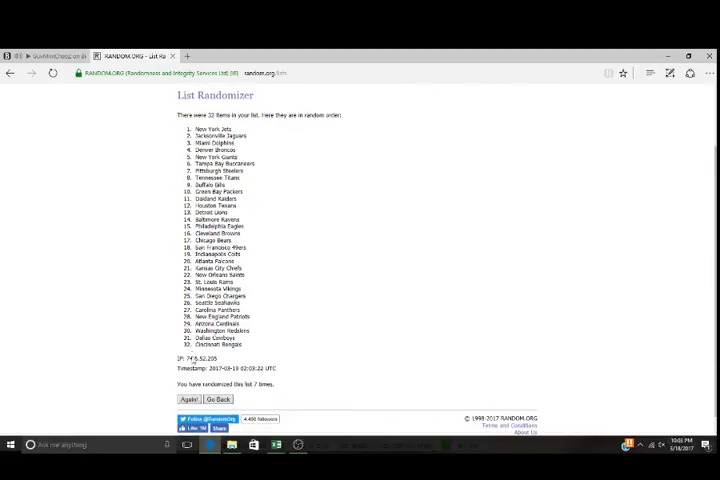
pyautogui.click(182, 399)
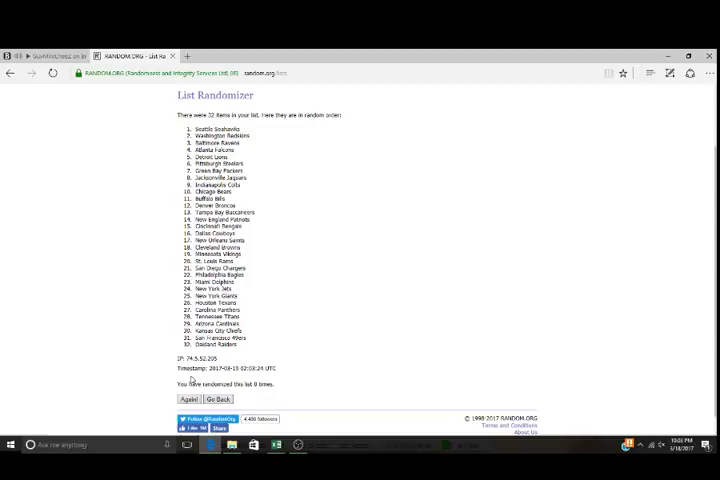
pyautogui.click(189, 399)
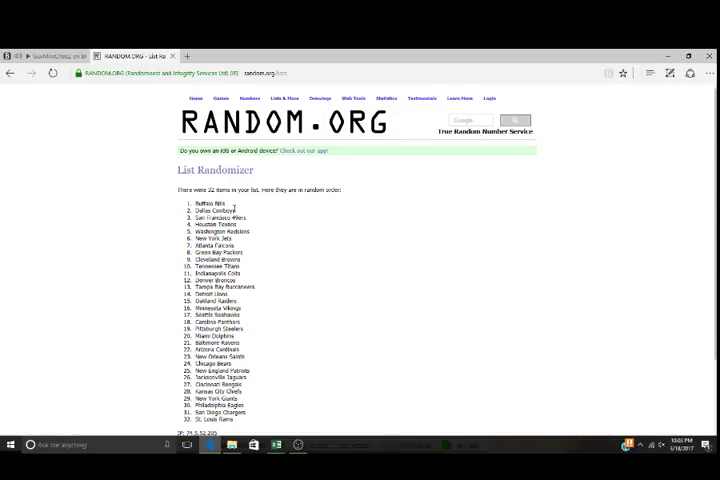
pyautogui.scroll(-3)
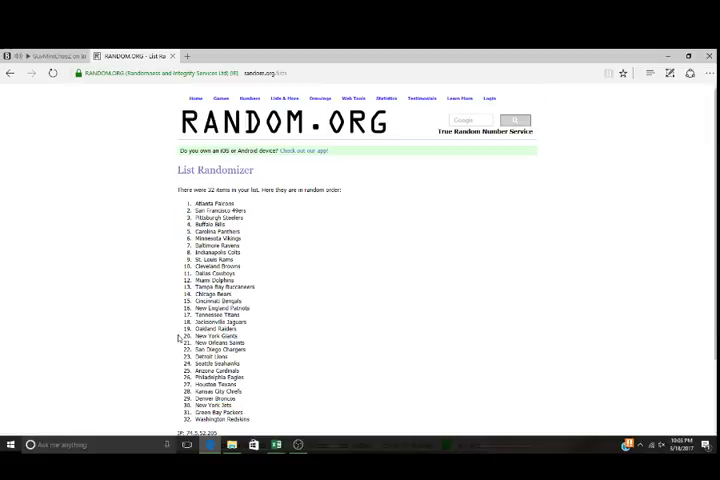
pyautogui.scroll(-3)
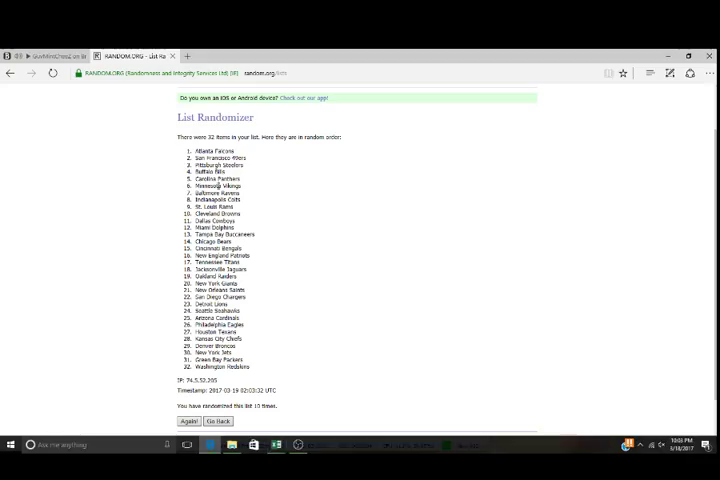
# Step: Select all 32 randomized team names and return to the Excel sheet
pyautogui.moveTo(200, 150); pyautogui.dragTo(245, 367)
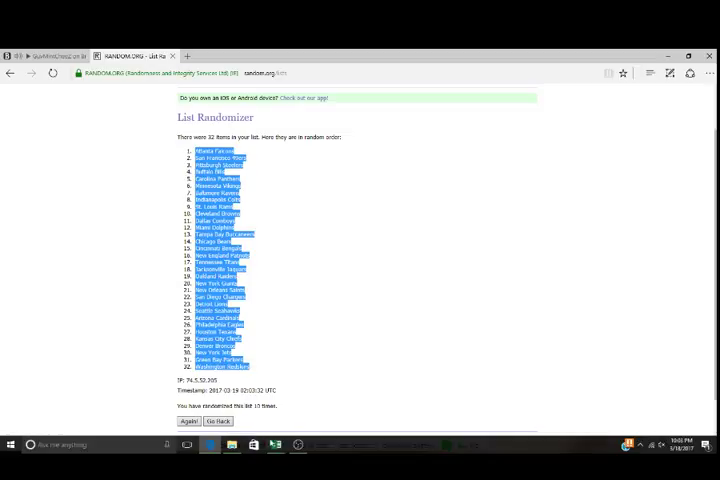
pyautogui.click(275, 444)
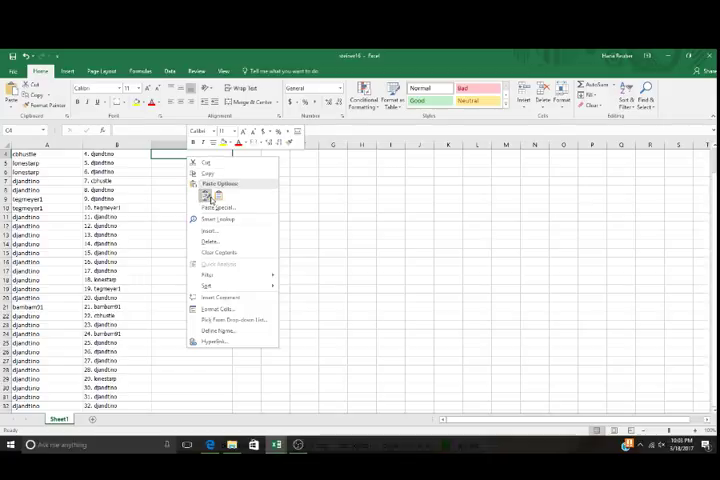
# Step: Paste the 32 randomized NFL teams into column C from cell C1
pyautogui.click(206, 196)
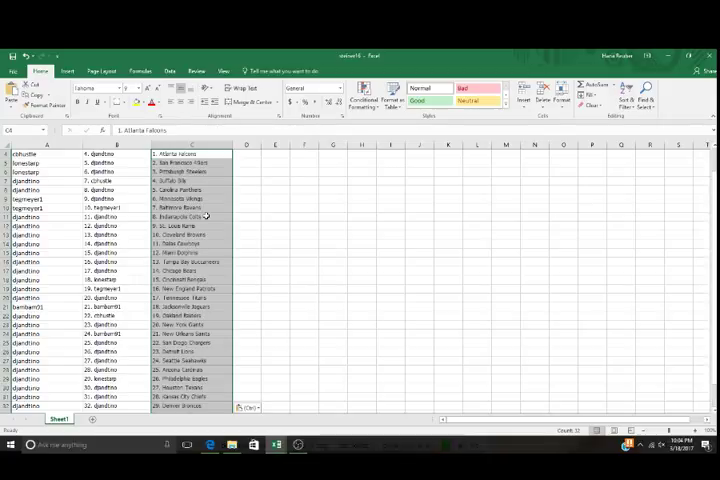
pyautogui.scroll(-3)
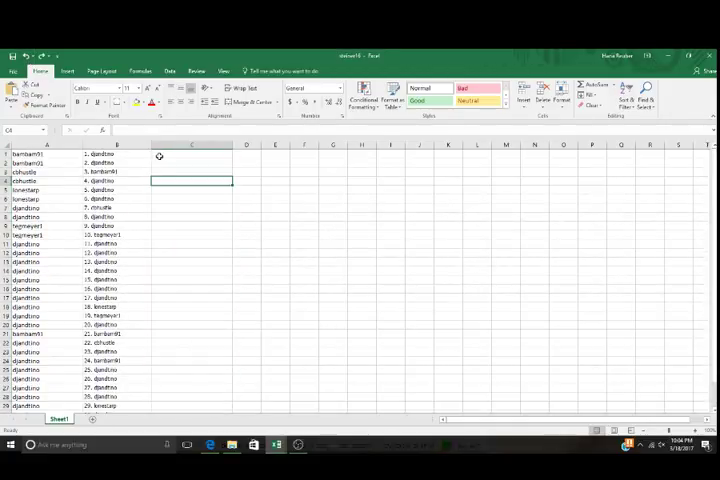
pyautogui.click(191, 154)
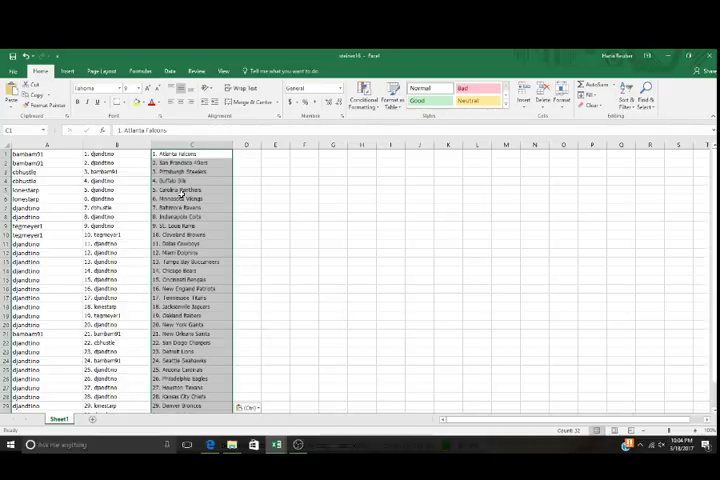
pyautogui.moveTo(182, 198)
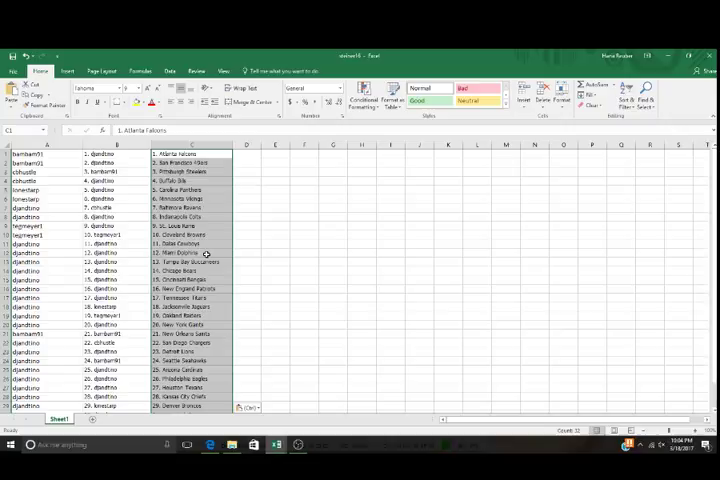
pyautogui.moveTo(200, 277)
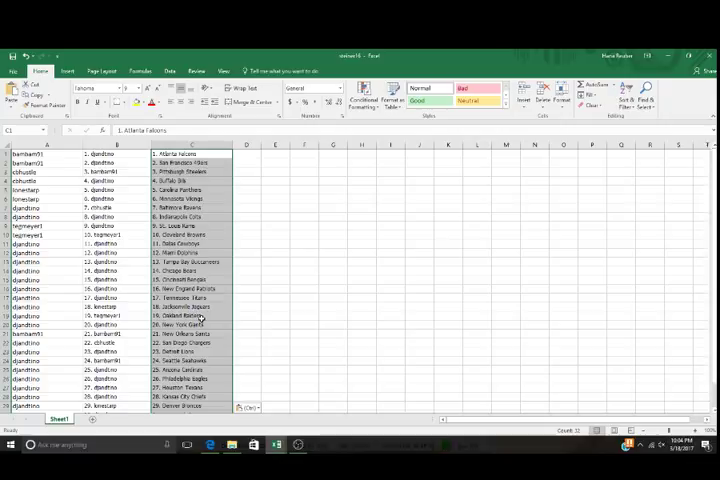
pyautogui.scroll(-3)
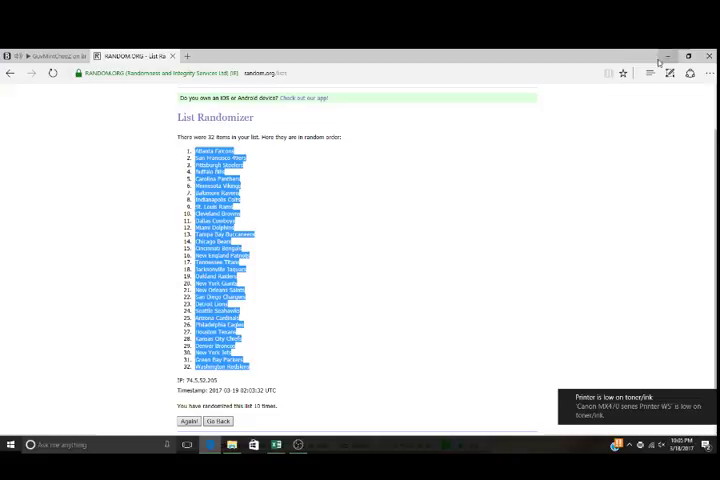
# Step: Minimize the Edge browser window showing the randomized team list
pyautogui.click(50, 56)
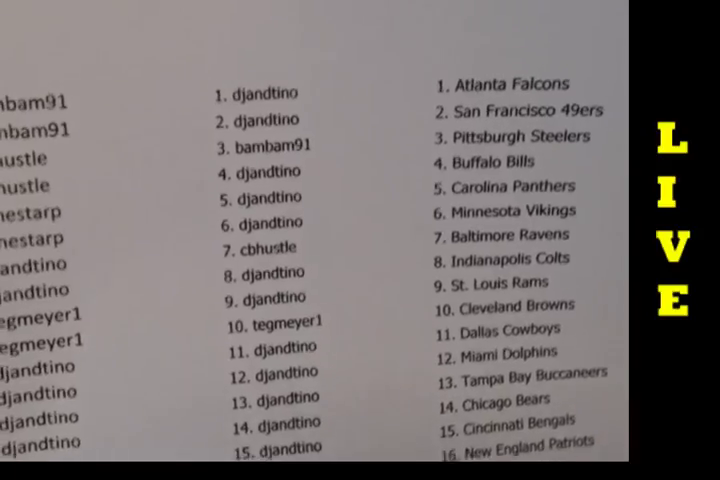
pyautogui.scroll(-3)
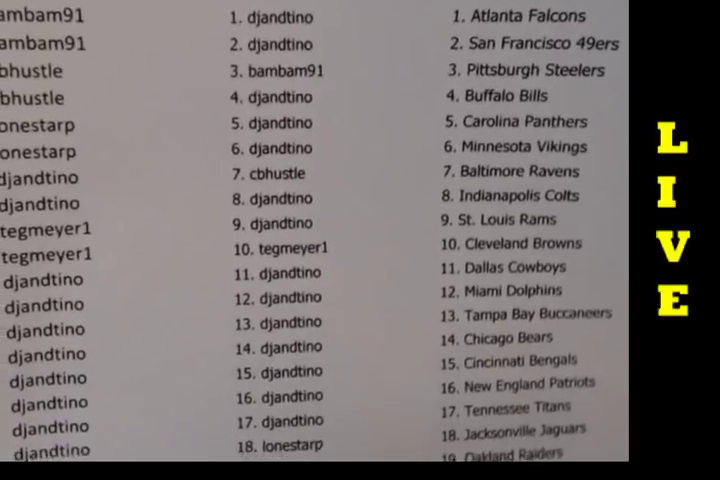
pyautogui.scroll(-3)
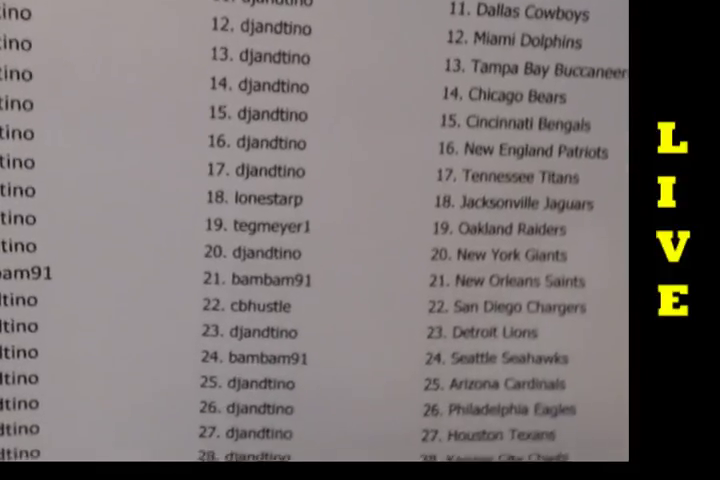
pyautogui.scroll(-3)
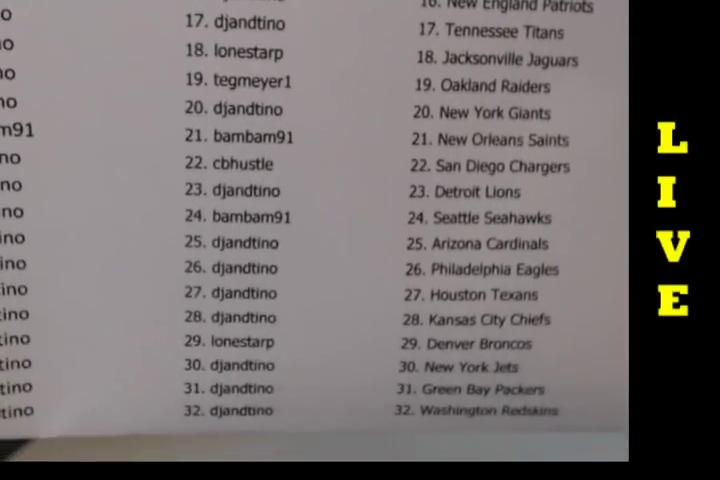
pyautogui.scroll(-3)
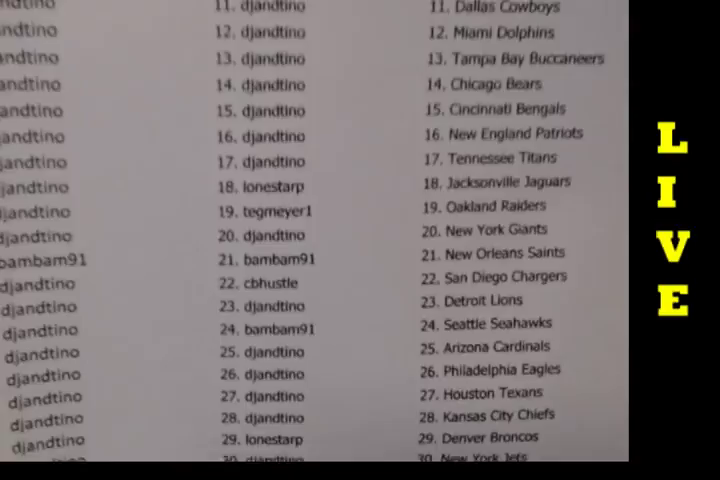